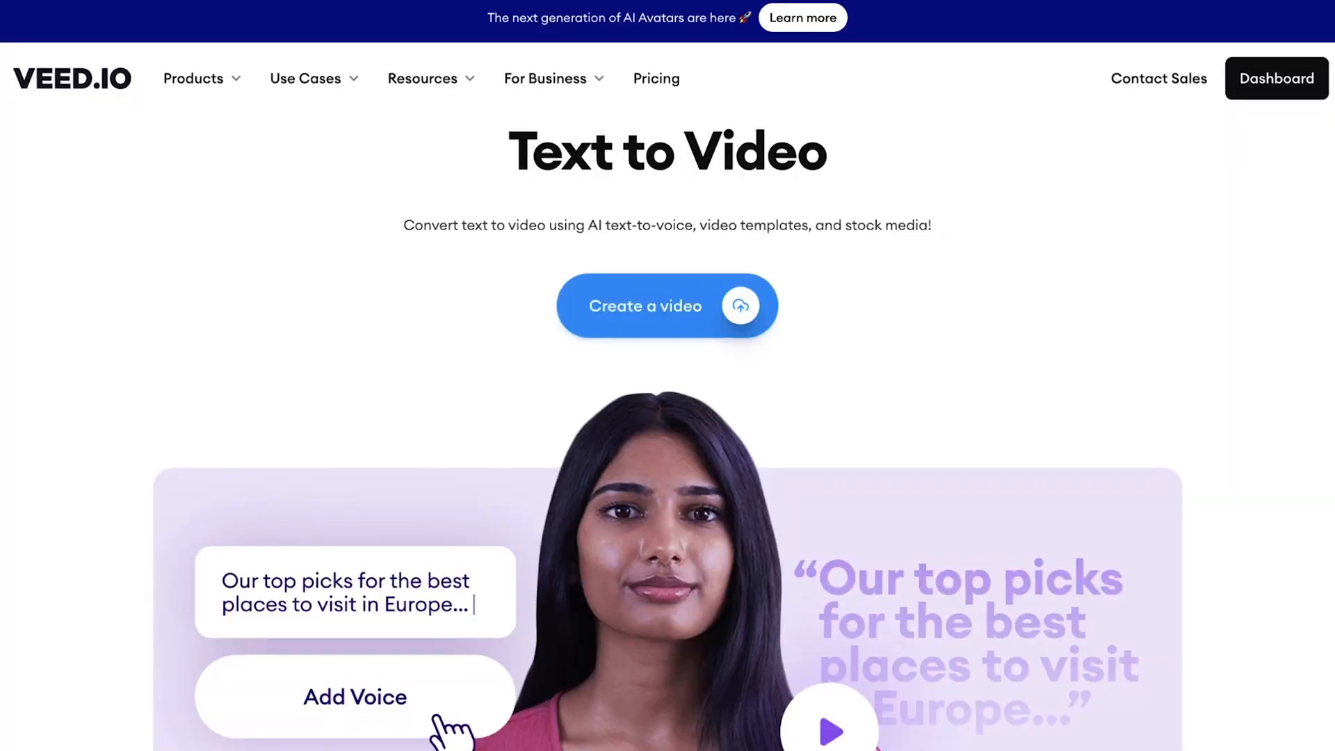
Scroll down the Text to Video page to start a new project.
scroll("down", 3)
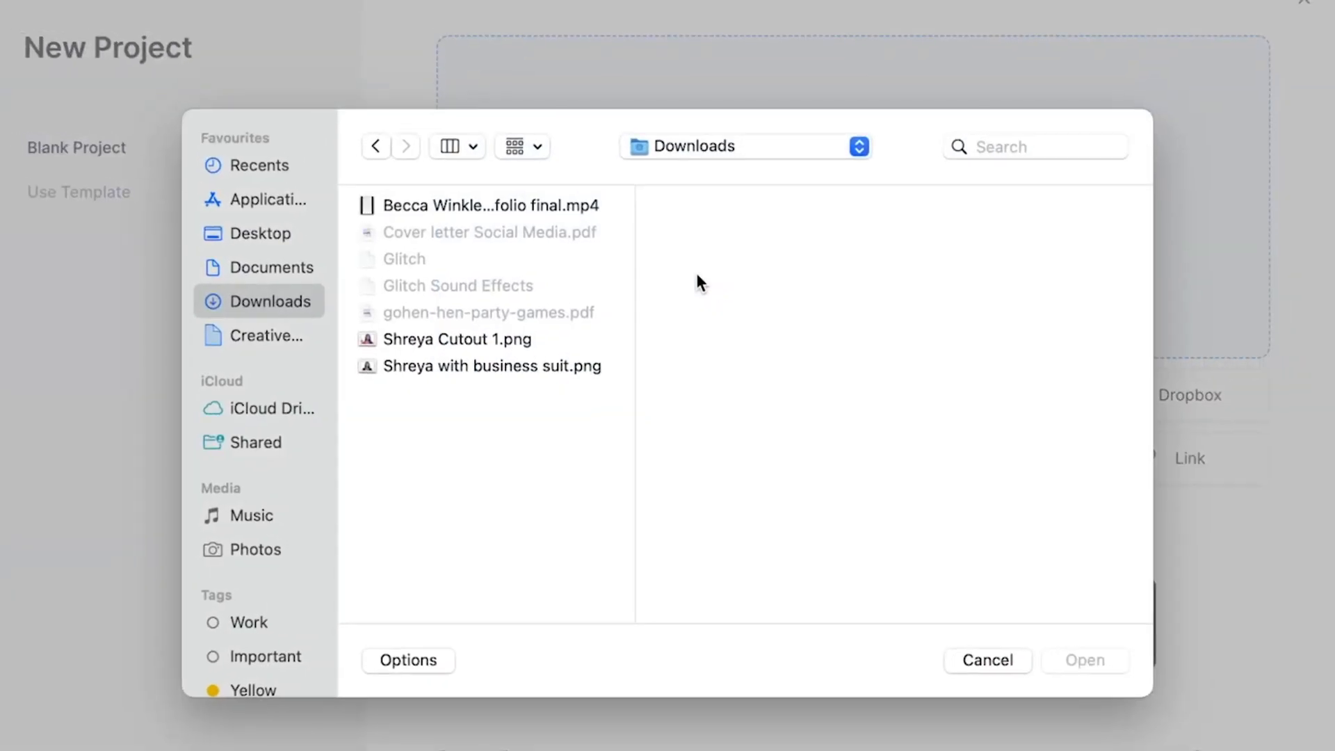
Upload 'A Cold day by the sea.mp4', set YouTube Short 9:16, and open Text To Speech.
left_click(263, 233)
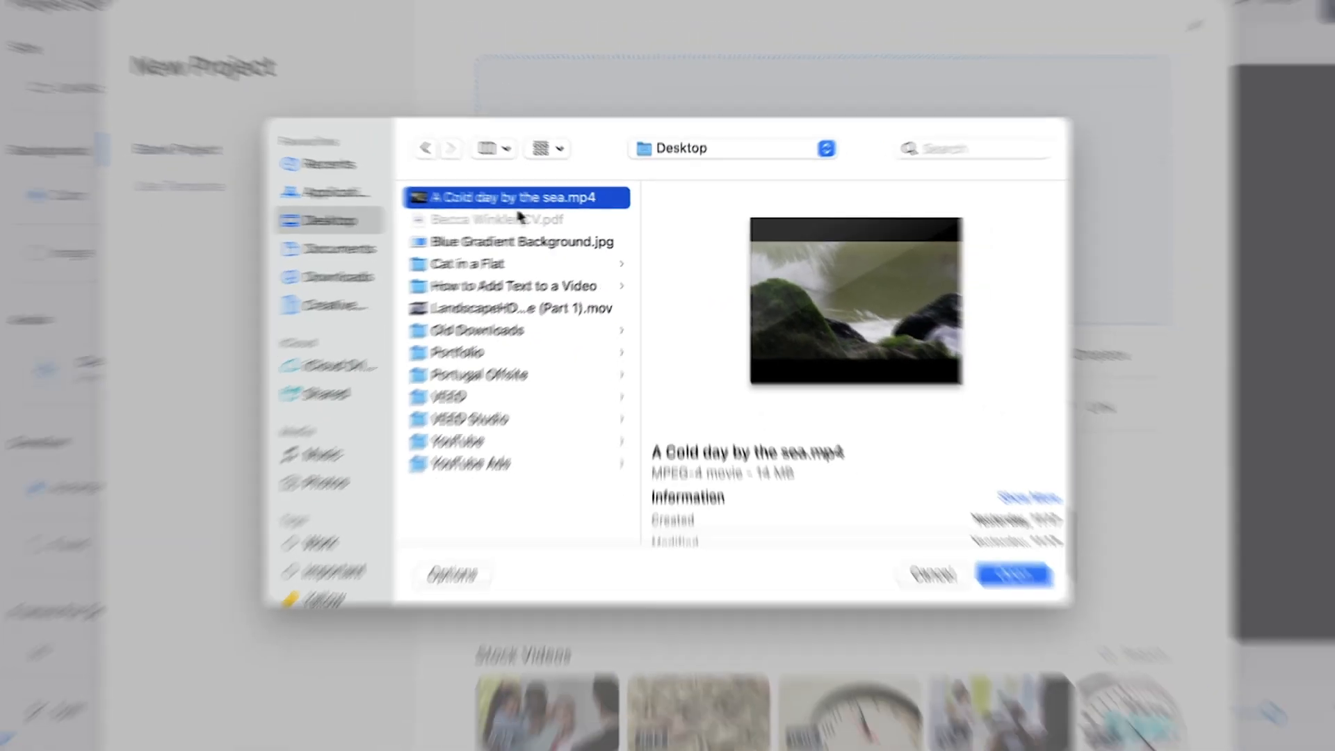
left_click(1014, 574)
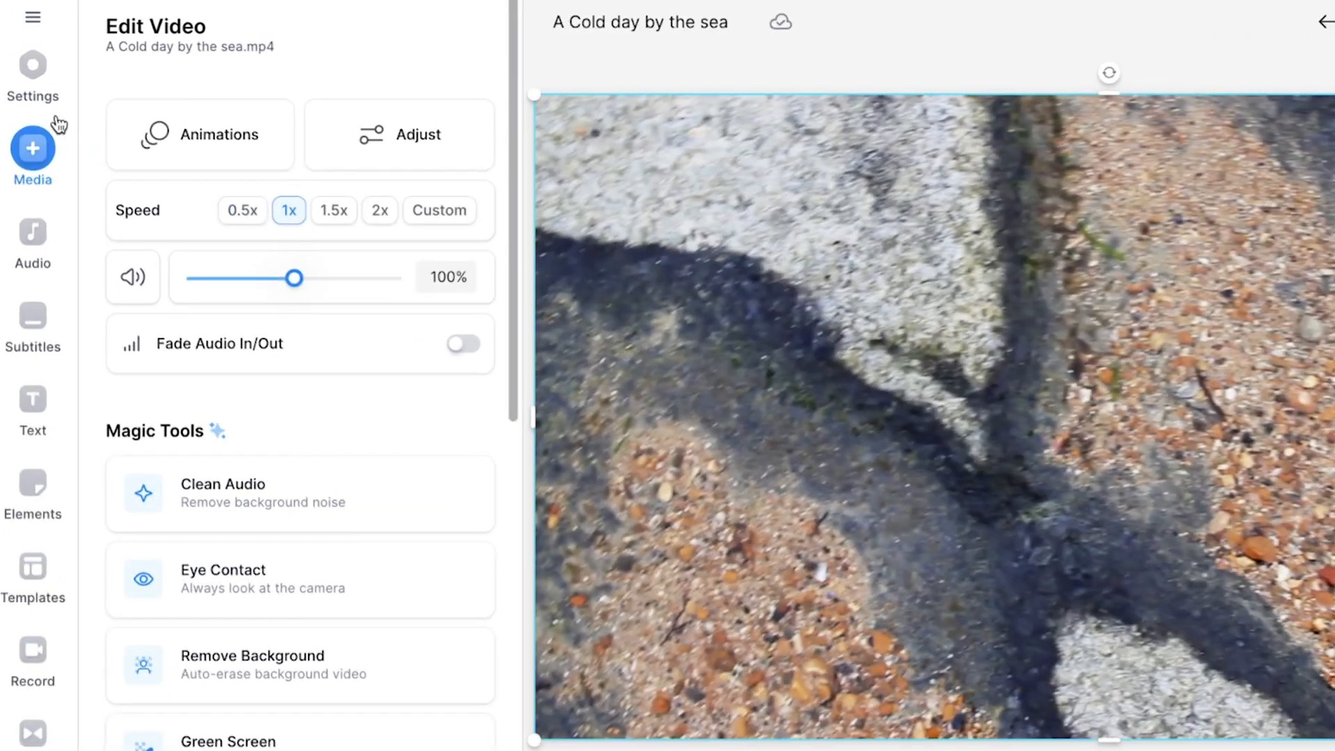
left_click(33, 67)
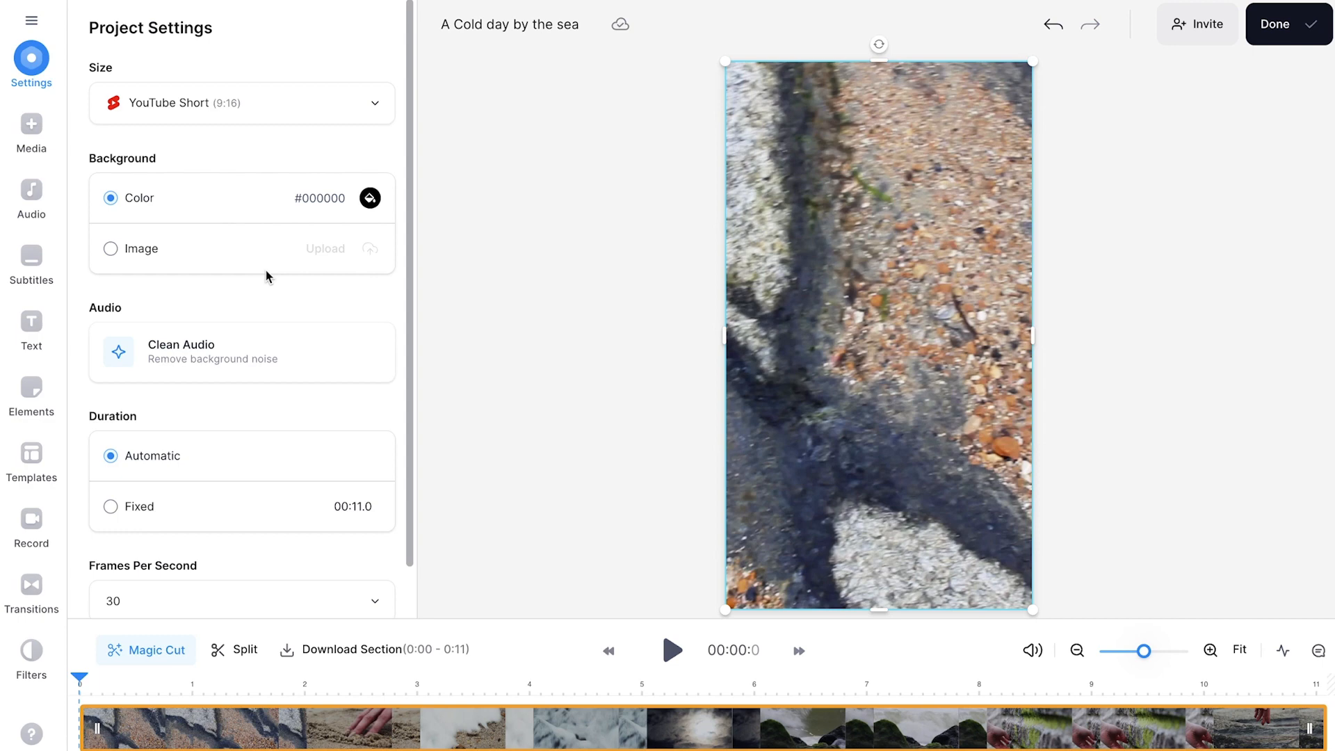
left_click(32, 136)
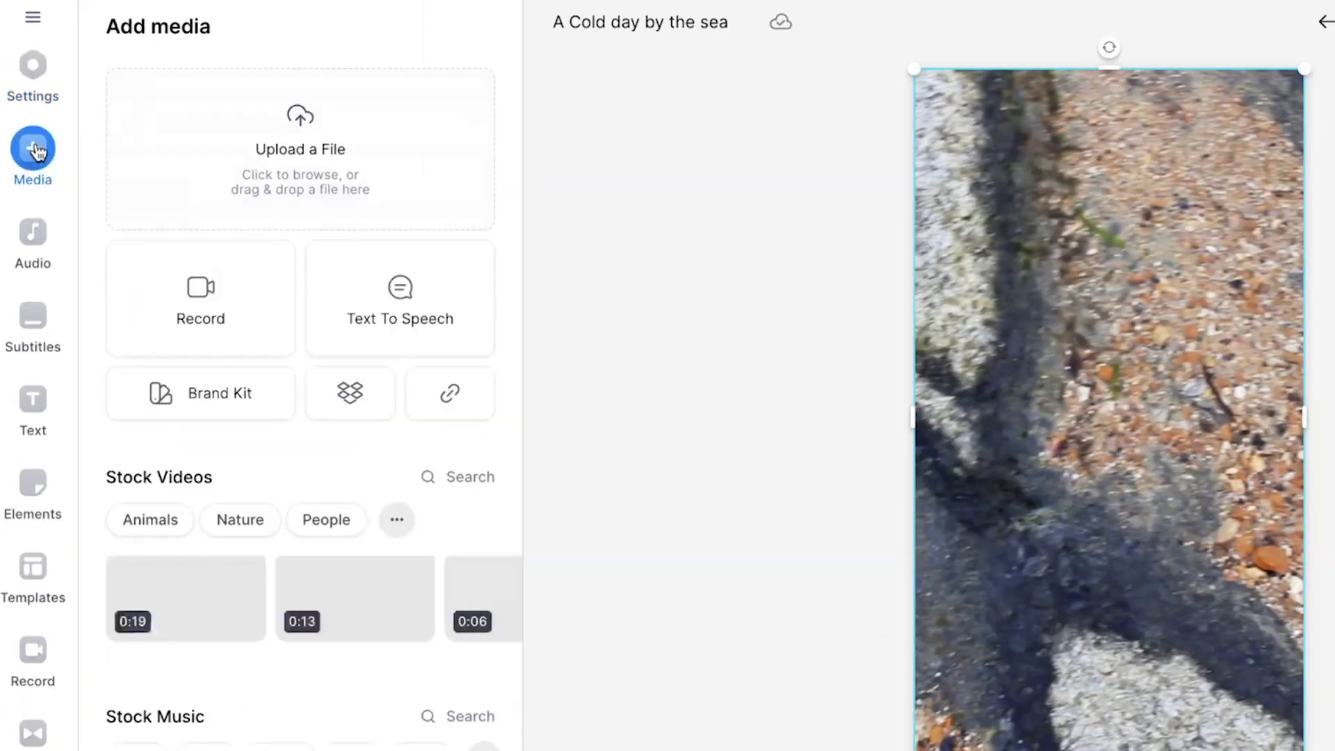
left_click(399, 299)
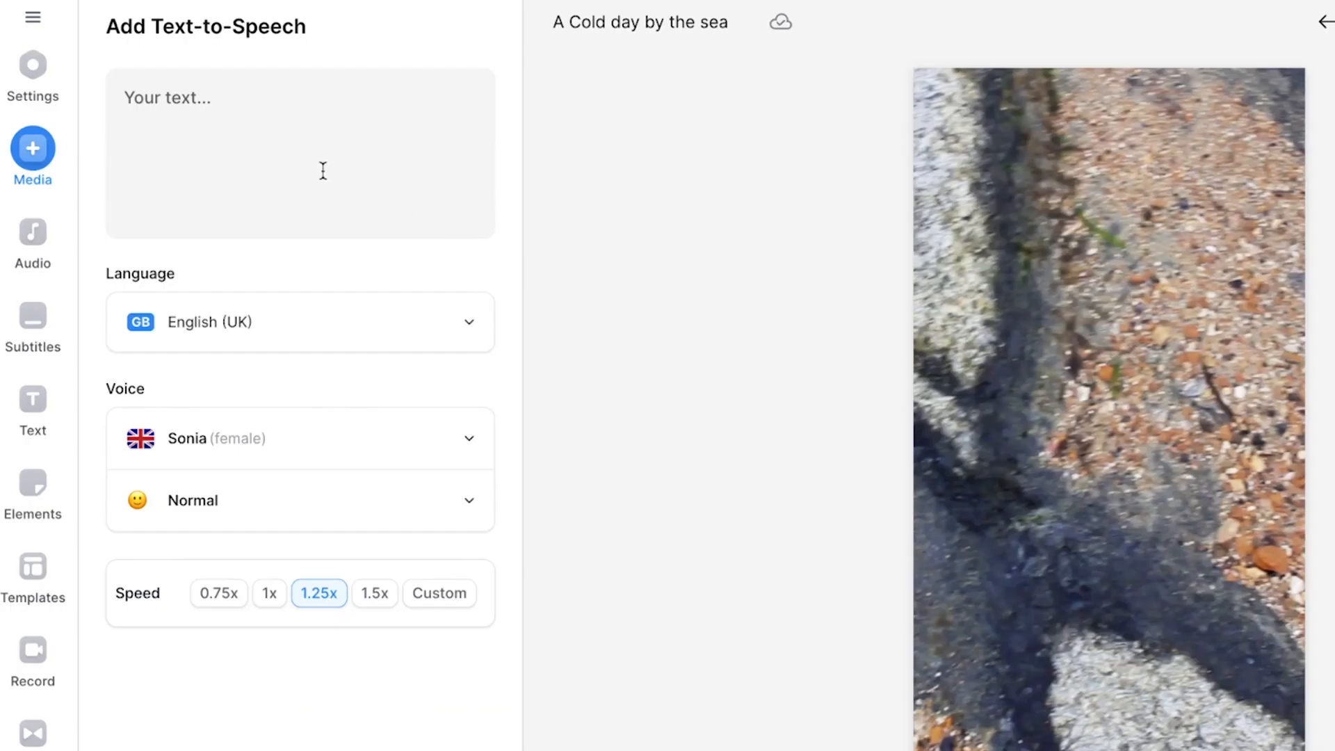
Pick English (Ireland) by searching 'Engl', keep voice Emily, and set speed to 1.25x.
left_click(299, 322)
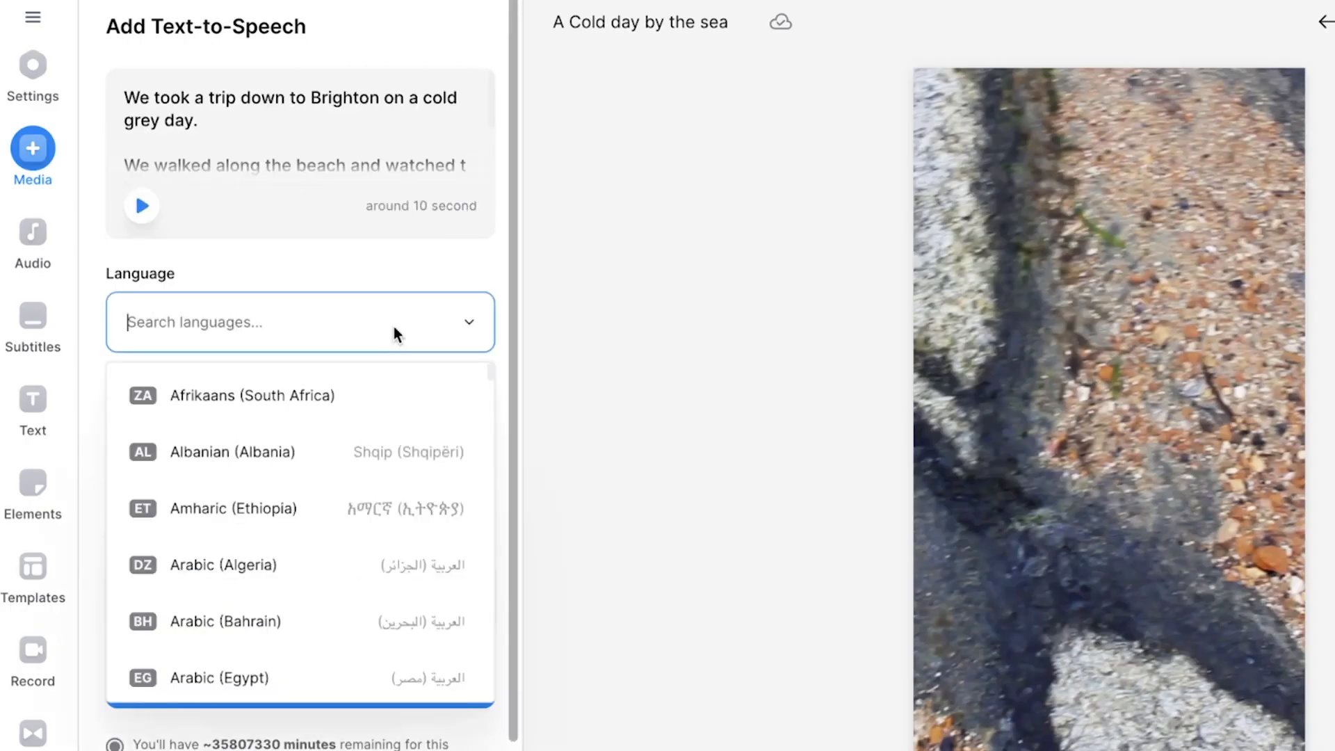
type("English")
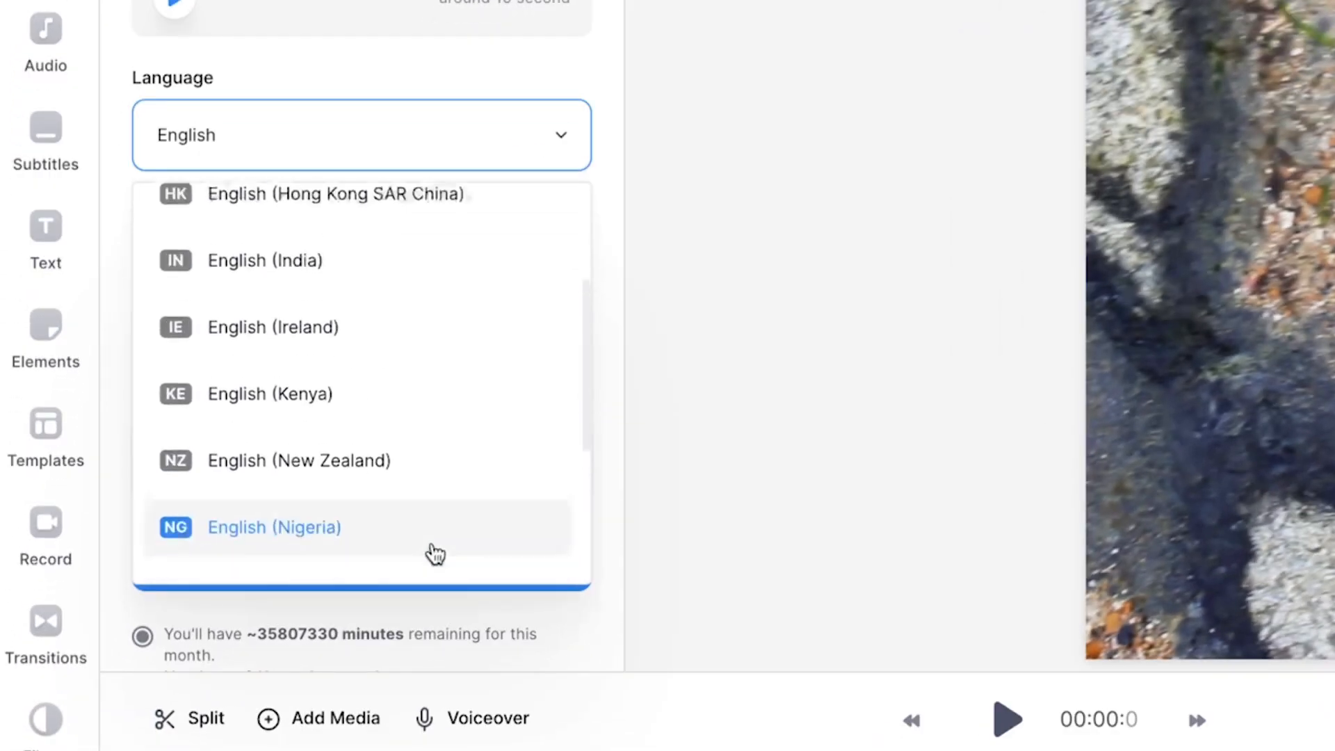
left_click(274, 327)
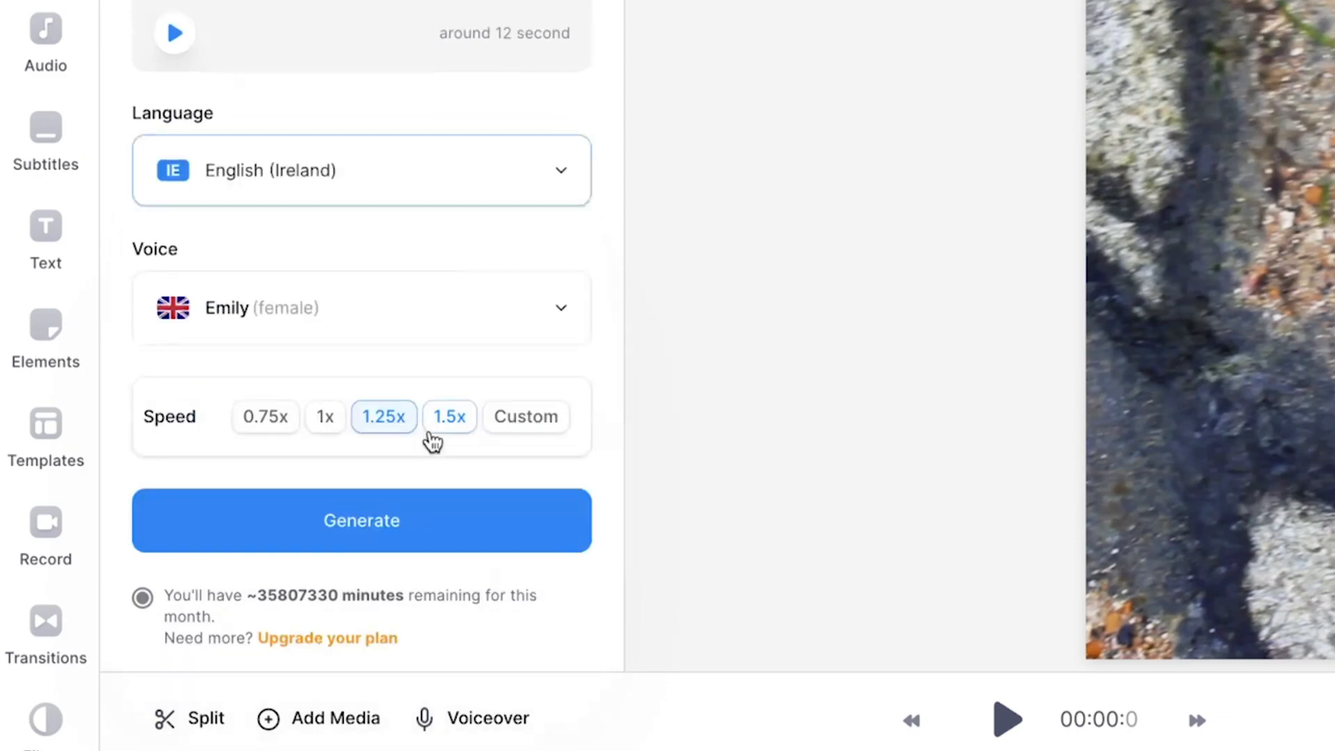
left_click(325, 416)
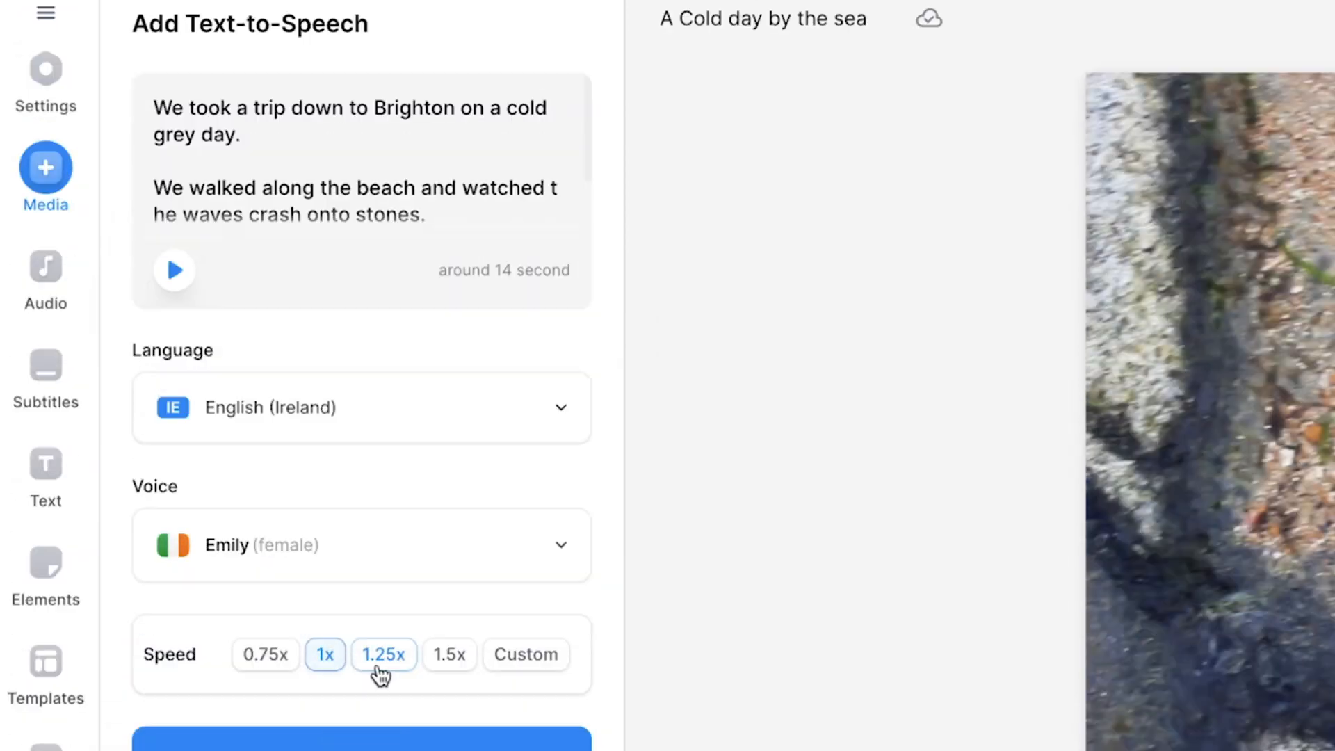
left_click(382, 654)
type("It was a cold and grey day.")
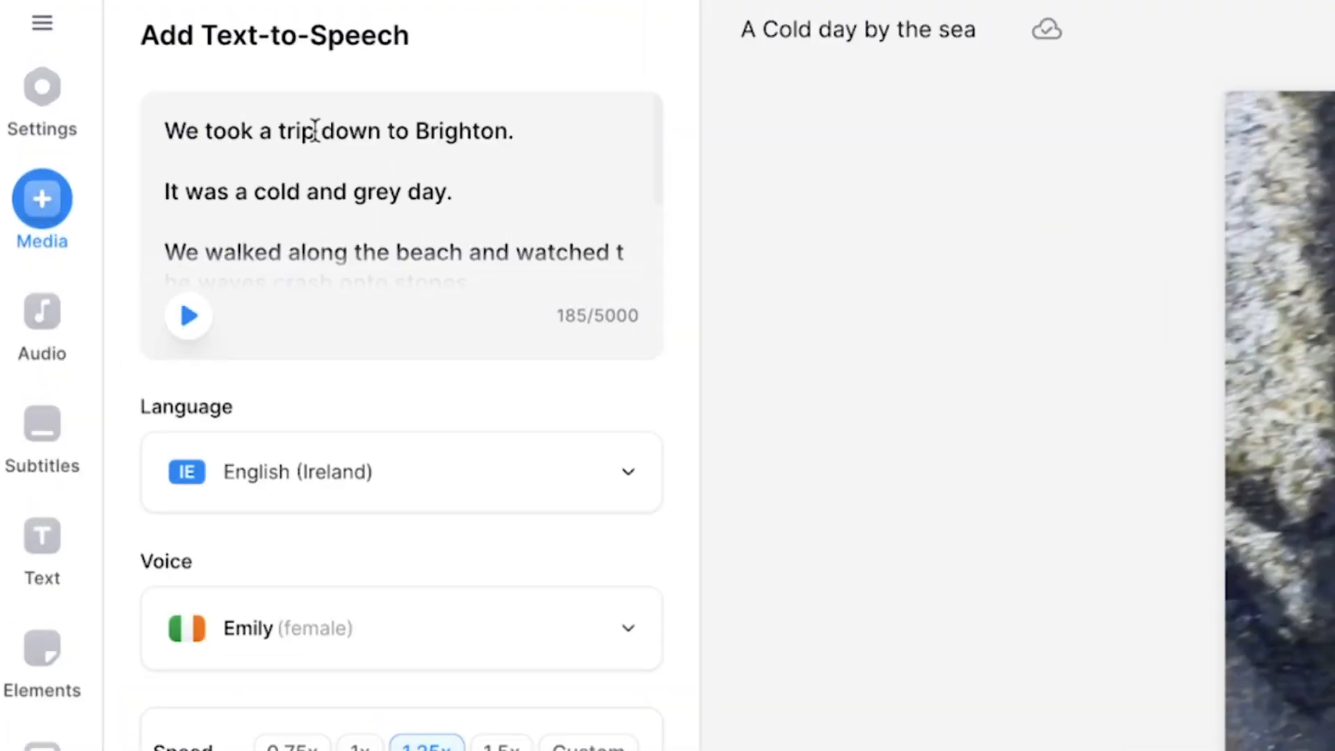
End the script's first sentence with '?', preview the voice, and keep 1.25x speed.
type(",")
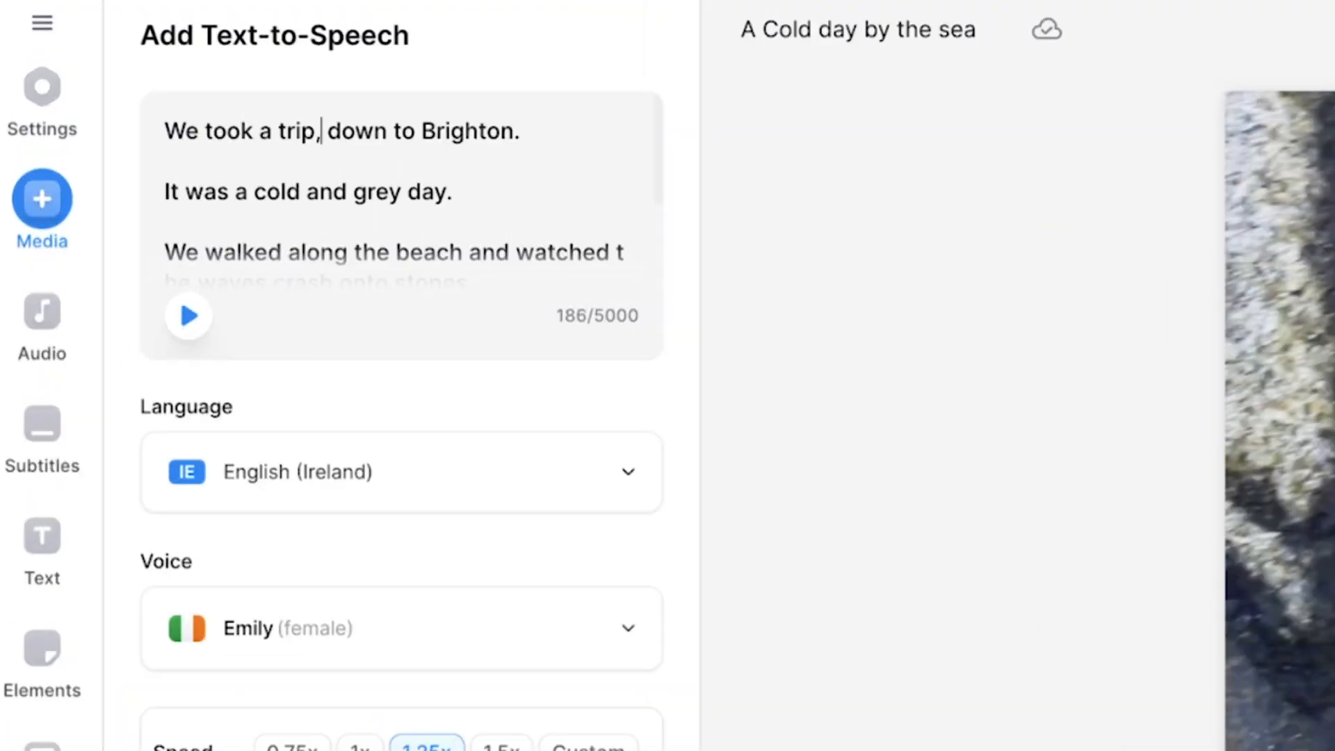
left_click(189, 315)
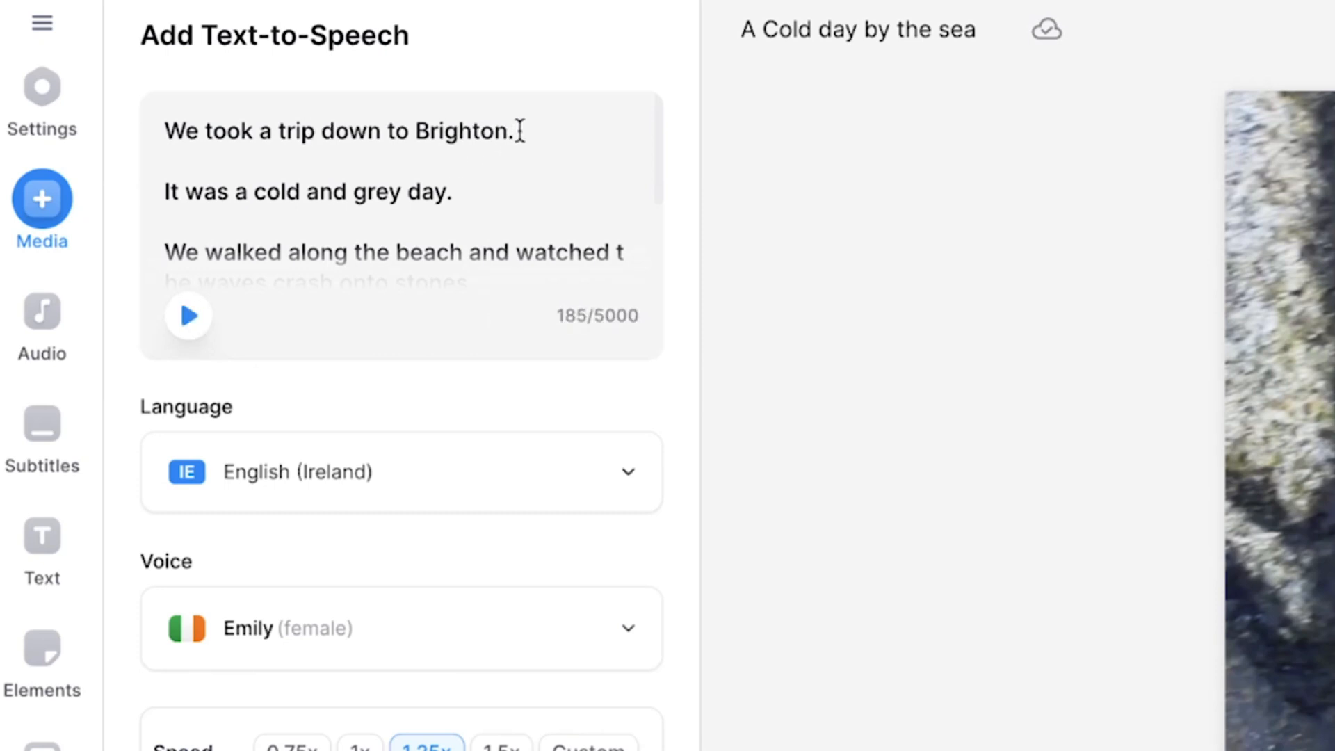
type("?")
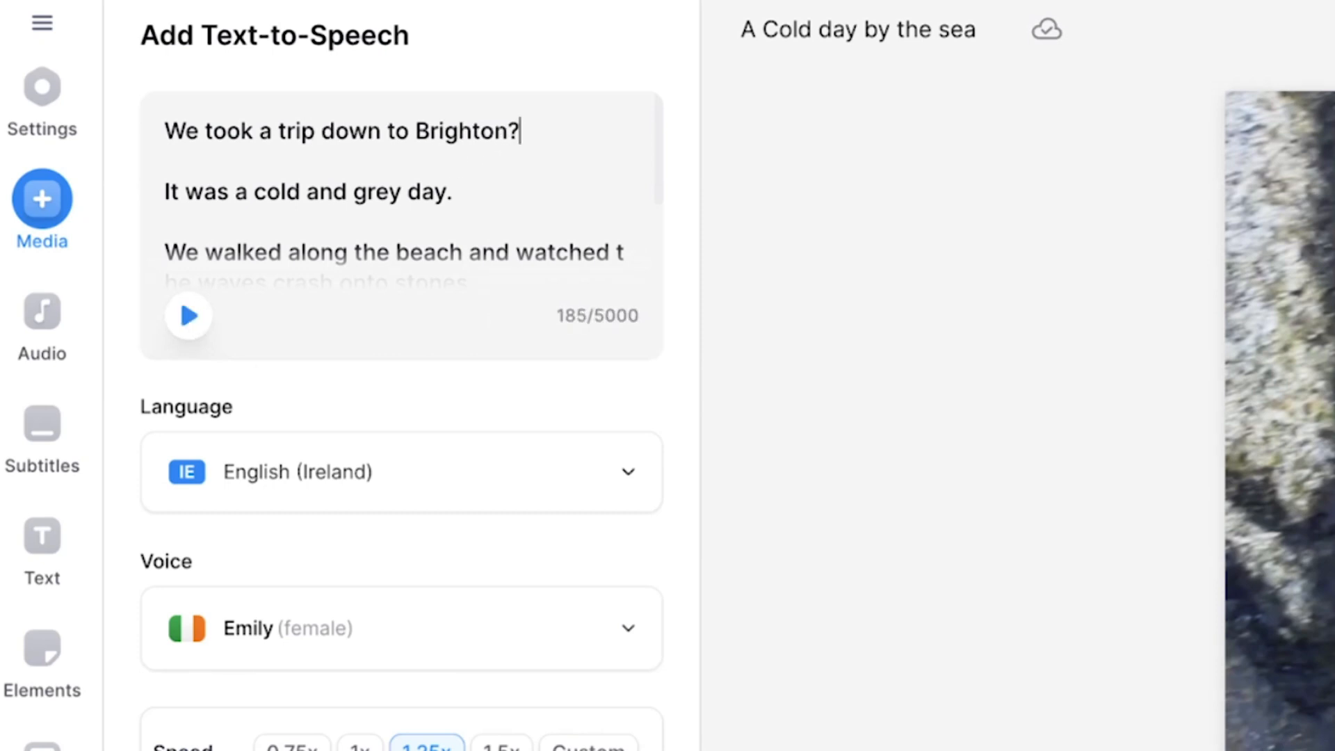
left_click(187, 315)
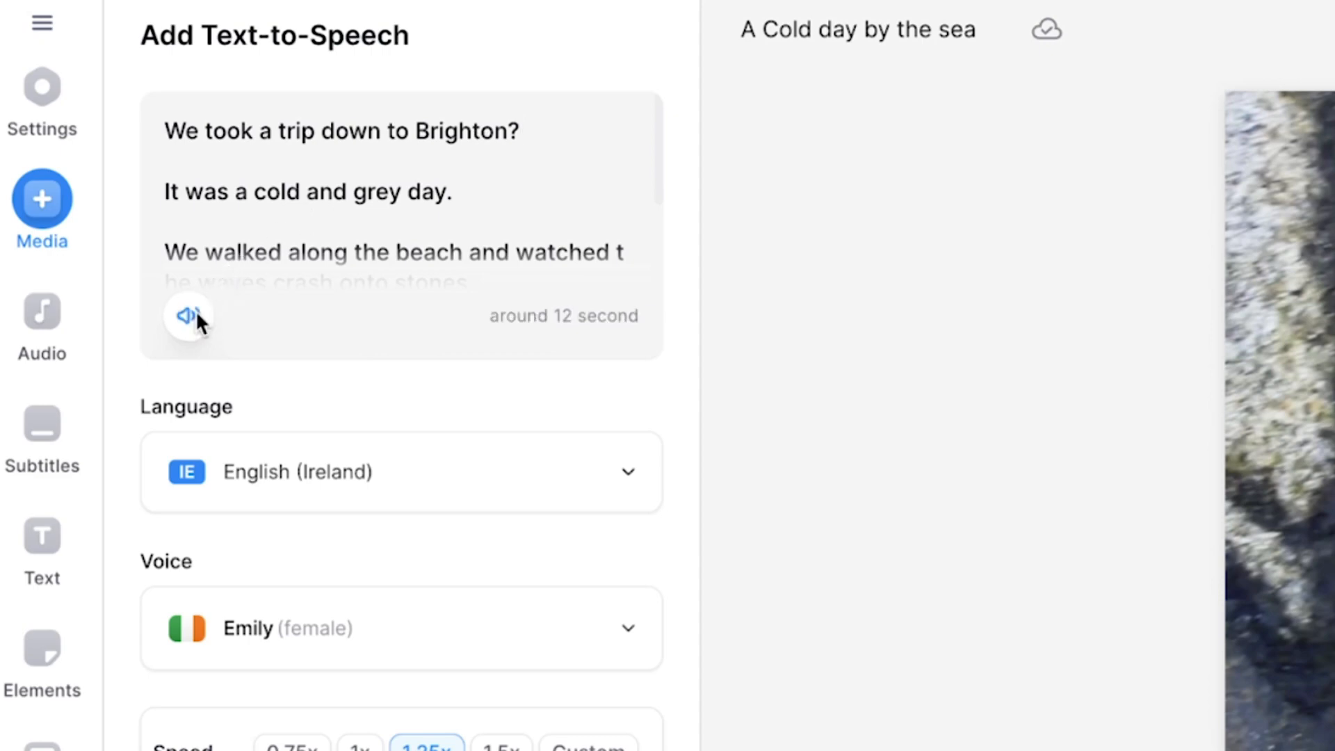
scroll("down", 3)
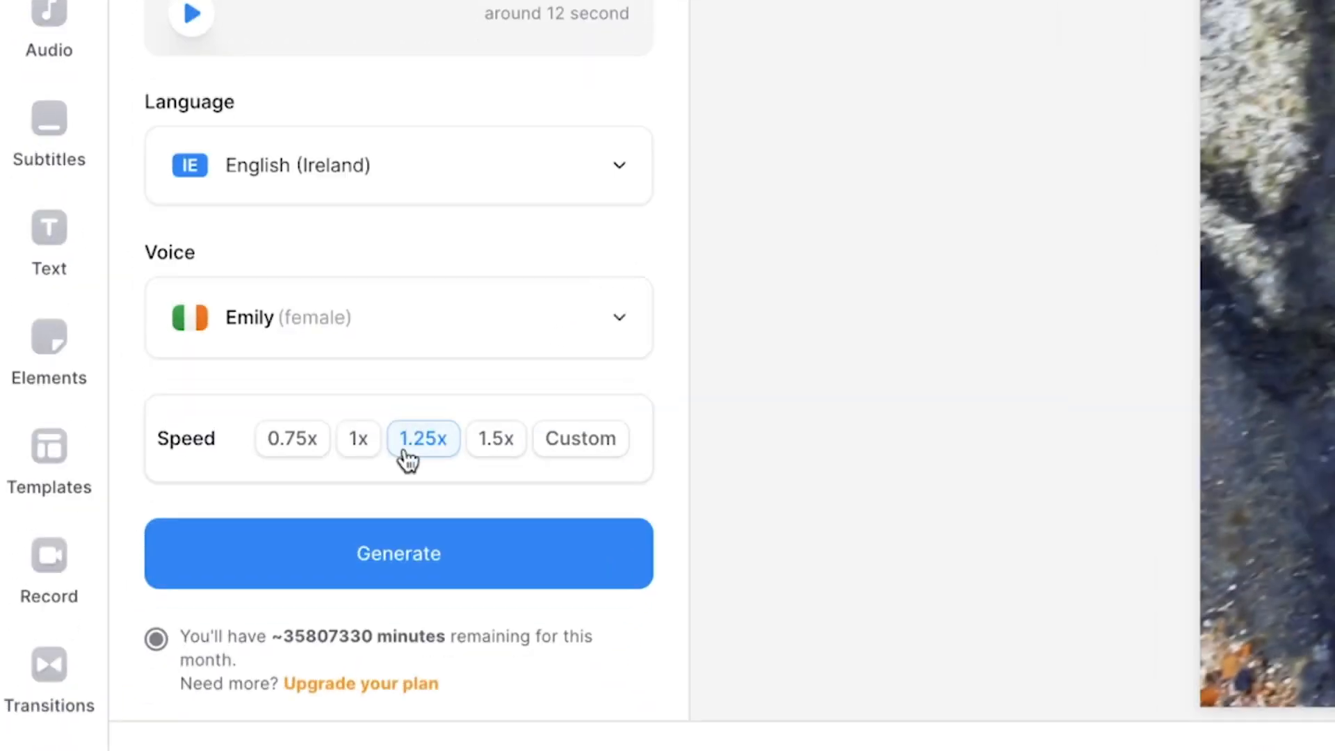
left_click(398, 553)
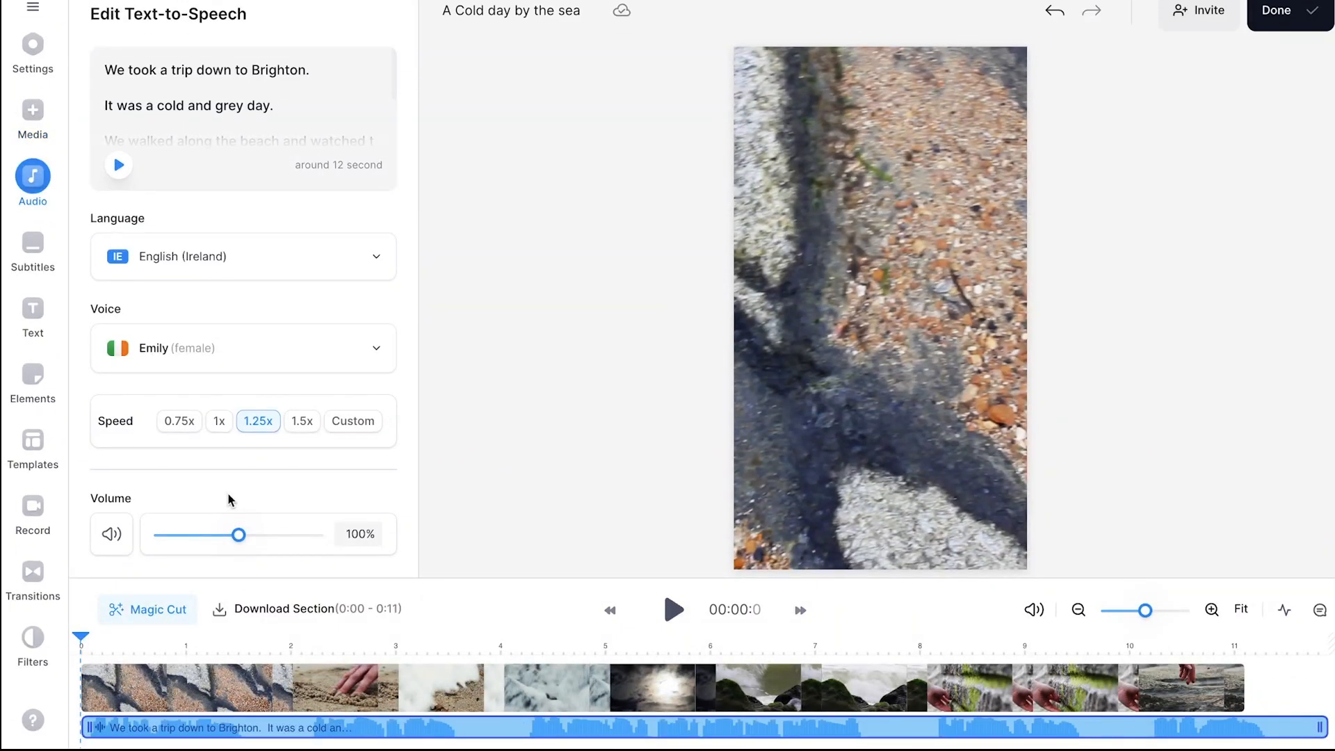
Select the beach clip on the timeline and turn down its own audio volume.
left_click(672, 610)
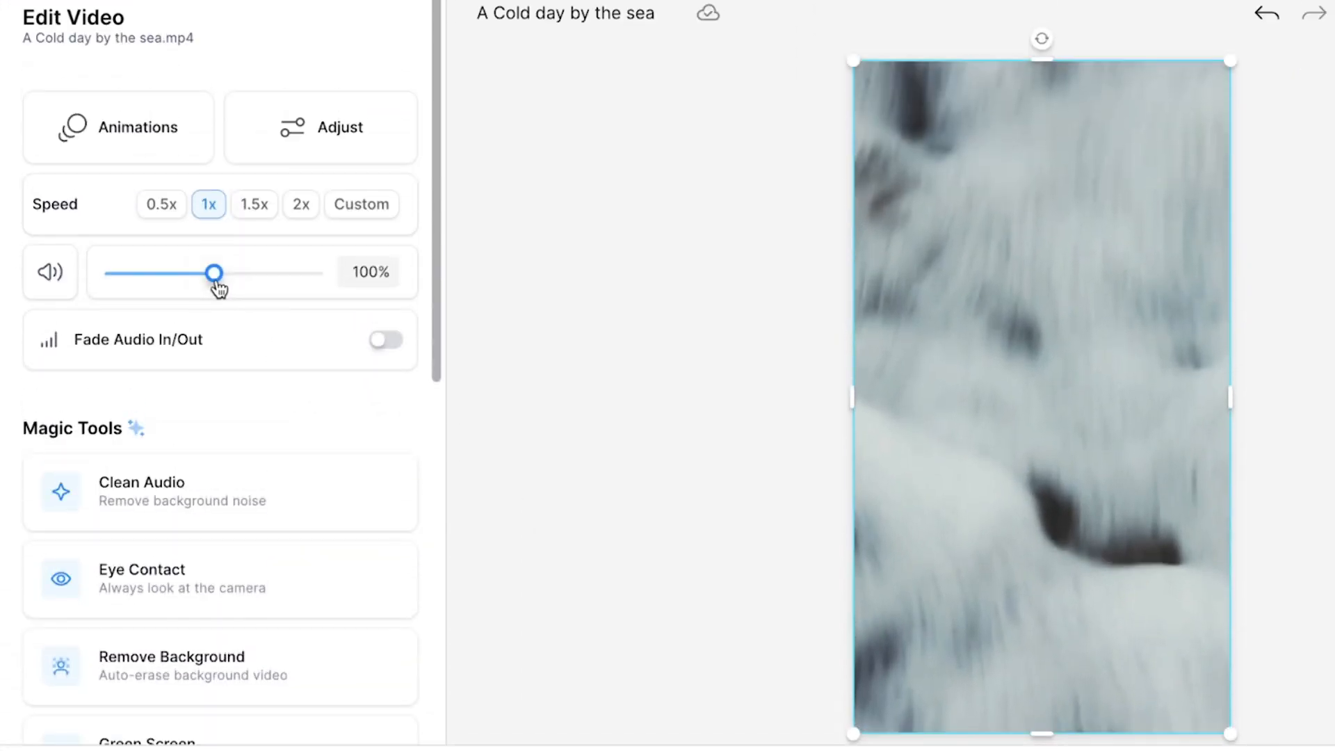
left_click_drag(215, 272, 117, 272)
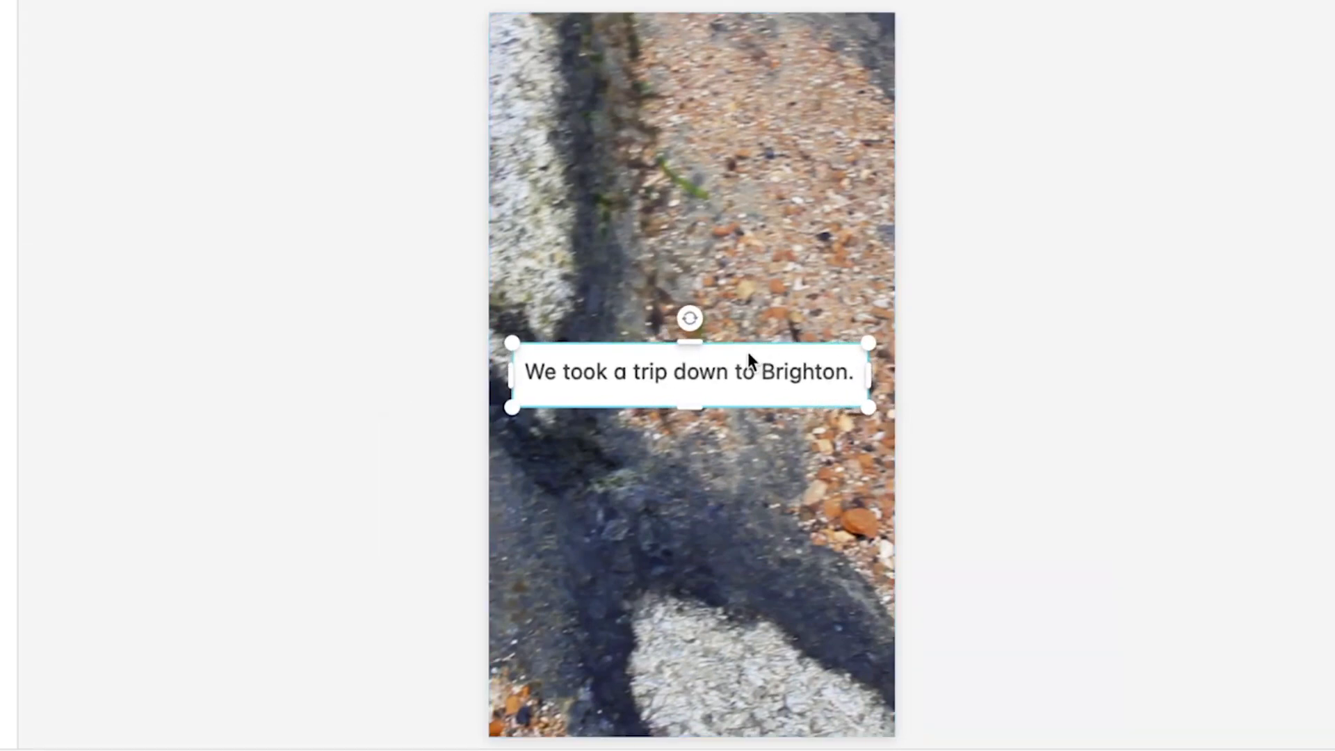
Move the 'We took a trip down to Brighton.' screenshot to the video centre.
left_click_drag(690, 372, 640, 373)
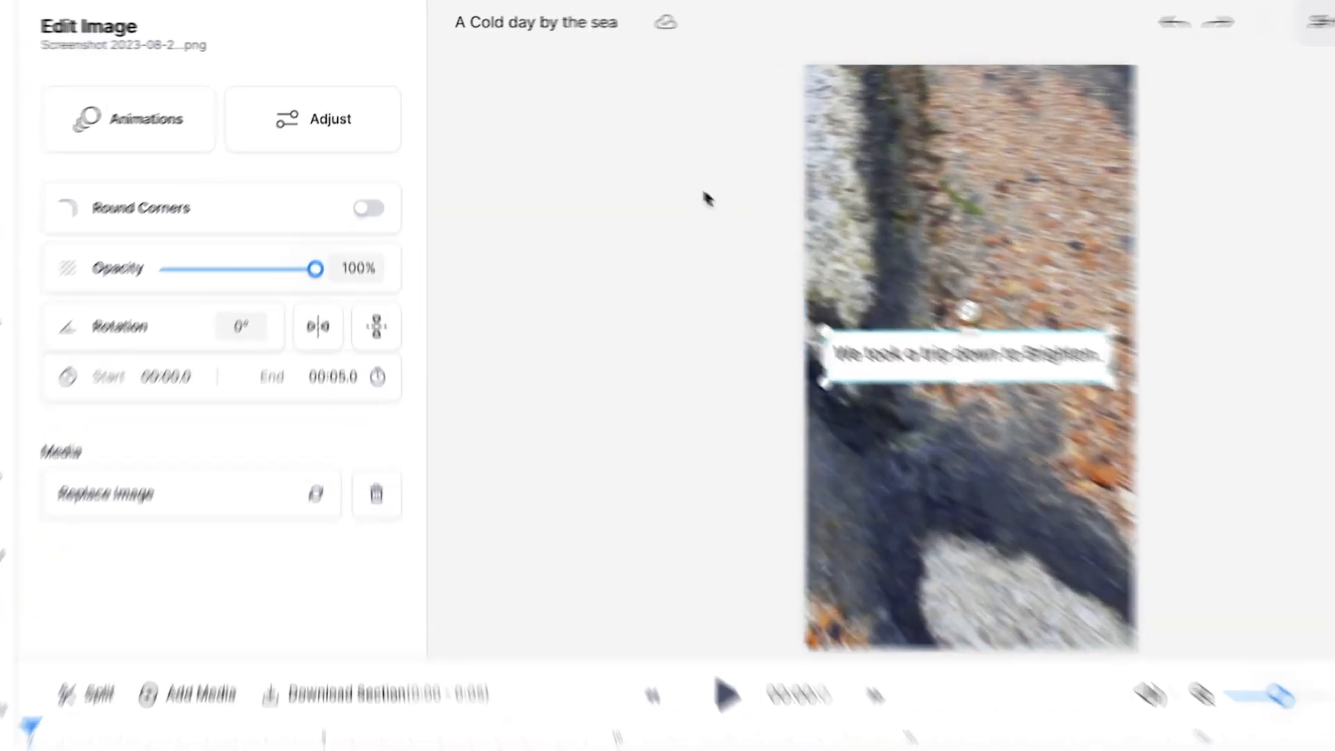
Give the screenshot an entry animation and play the video to preview the overlays.
left_click(128, 118)
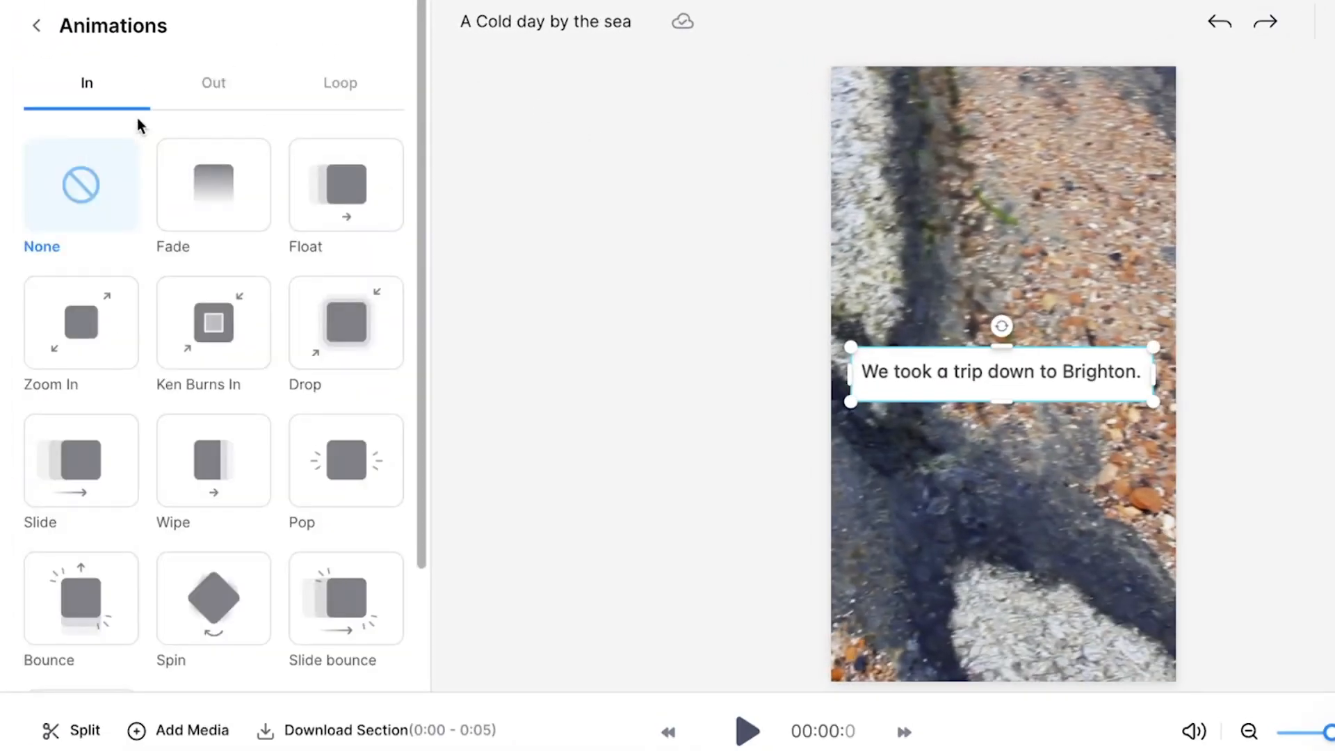
left_click(747, 731)
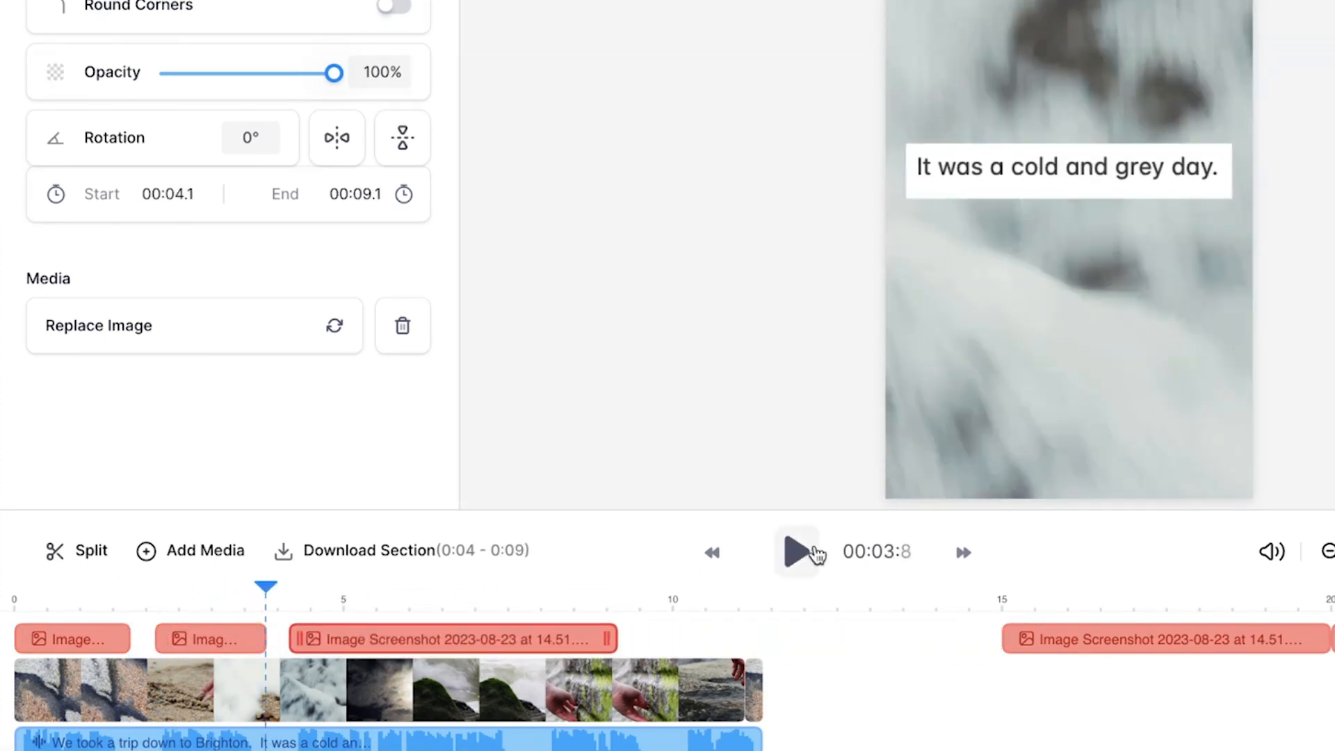
left_click(797, 551)
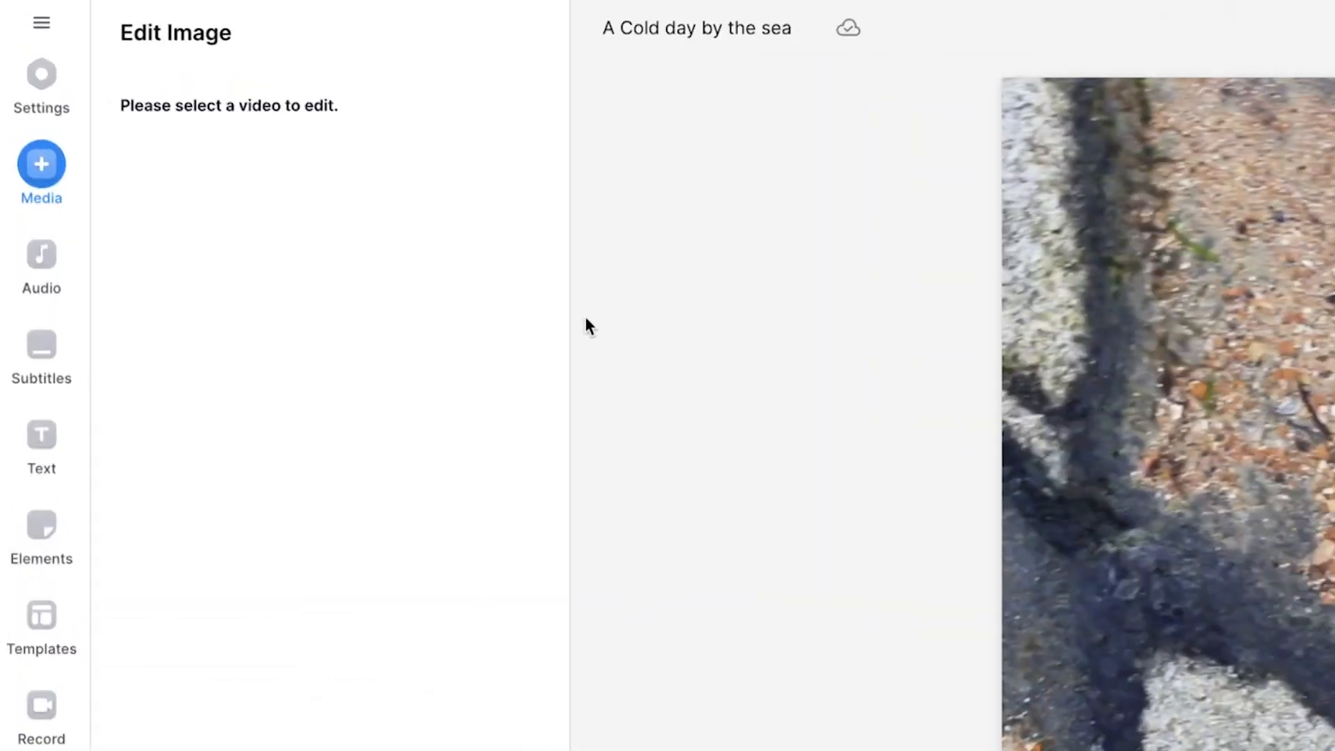
Auto-generate full-project subtitles, correct the line to 'the waves crash onto stones.', and open Styles.
left_click(41, 349)
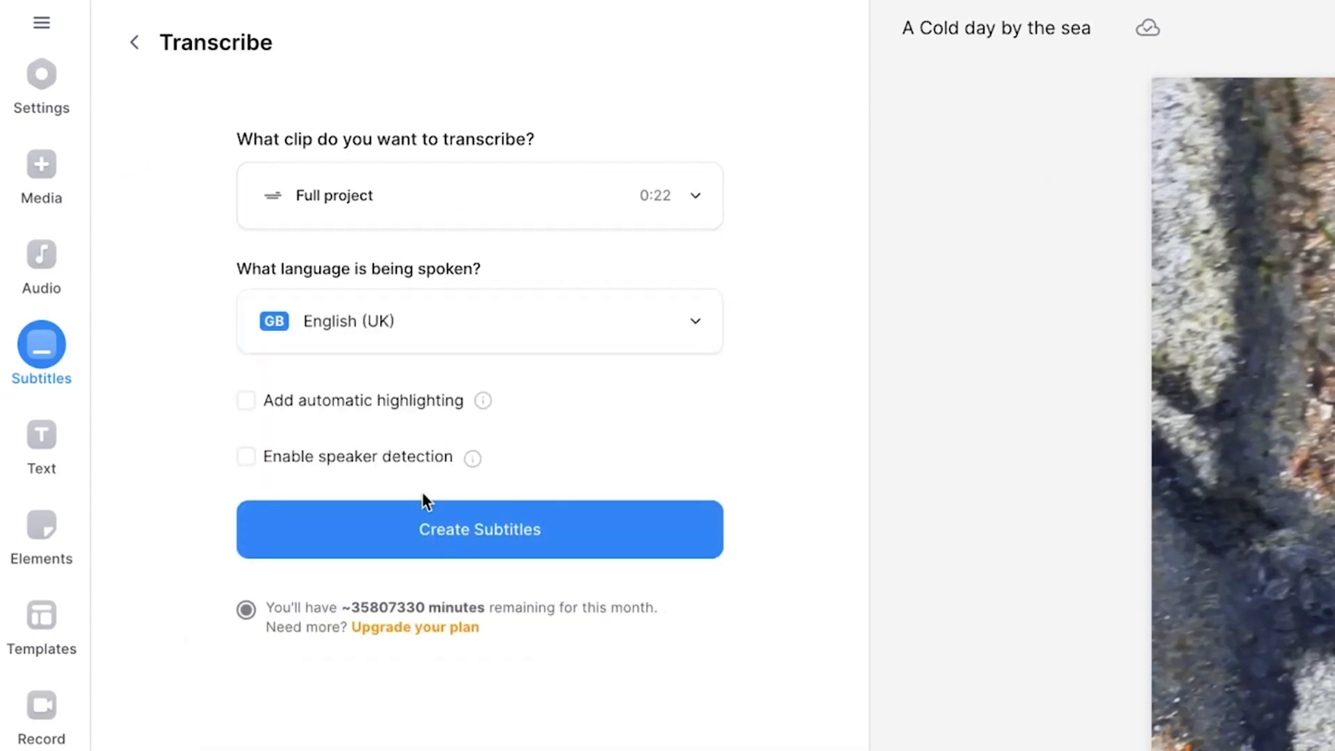
left_click(478, 528)
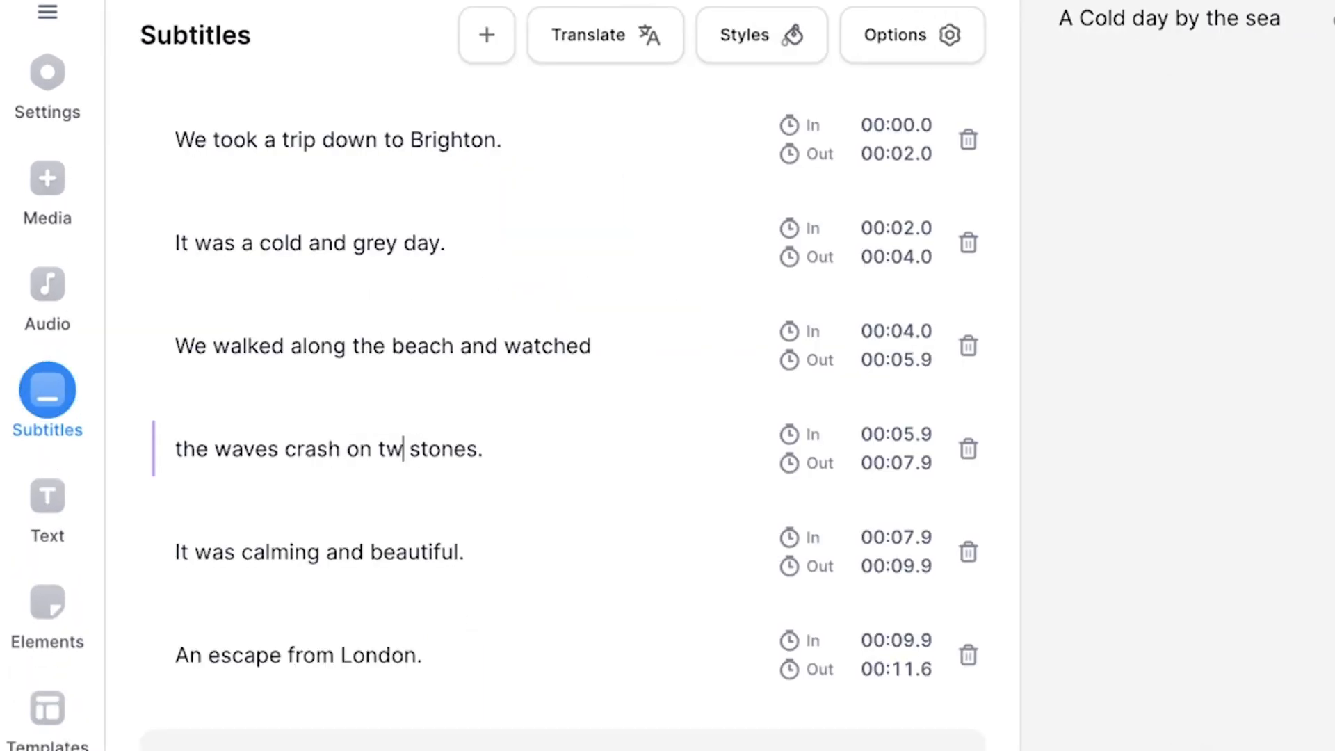
type("onto")
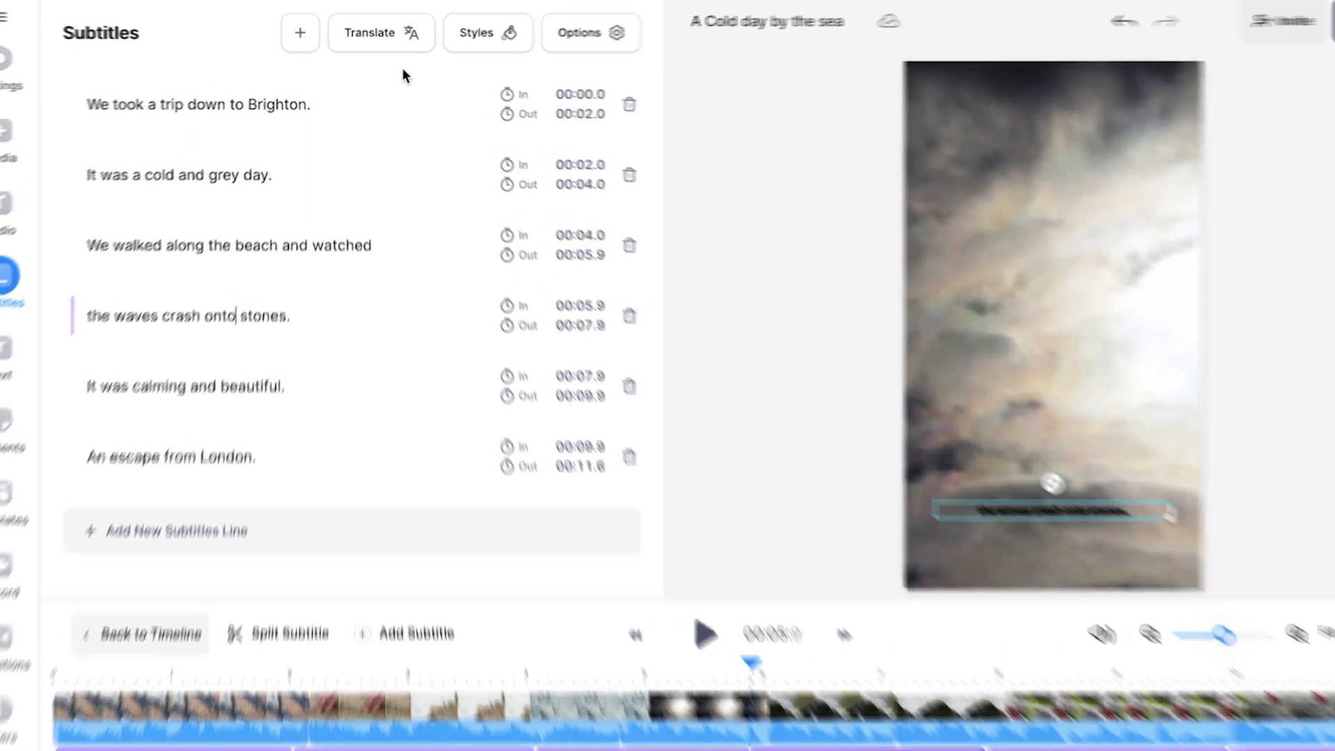
left_click(487, 33)
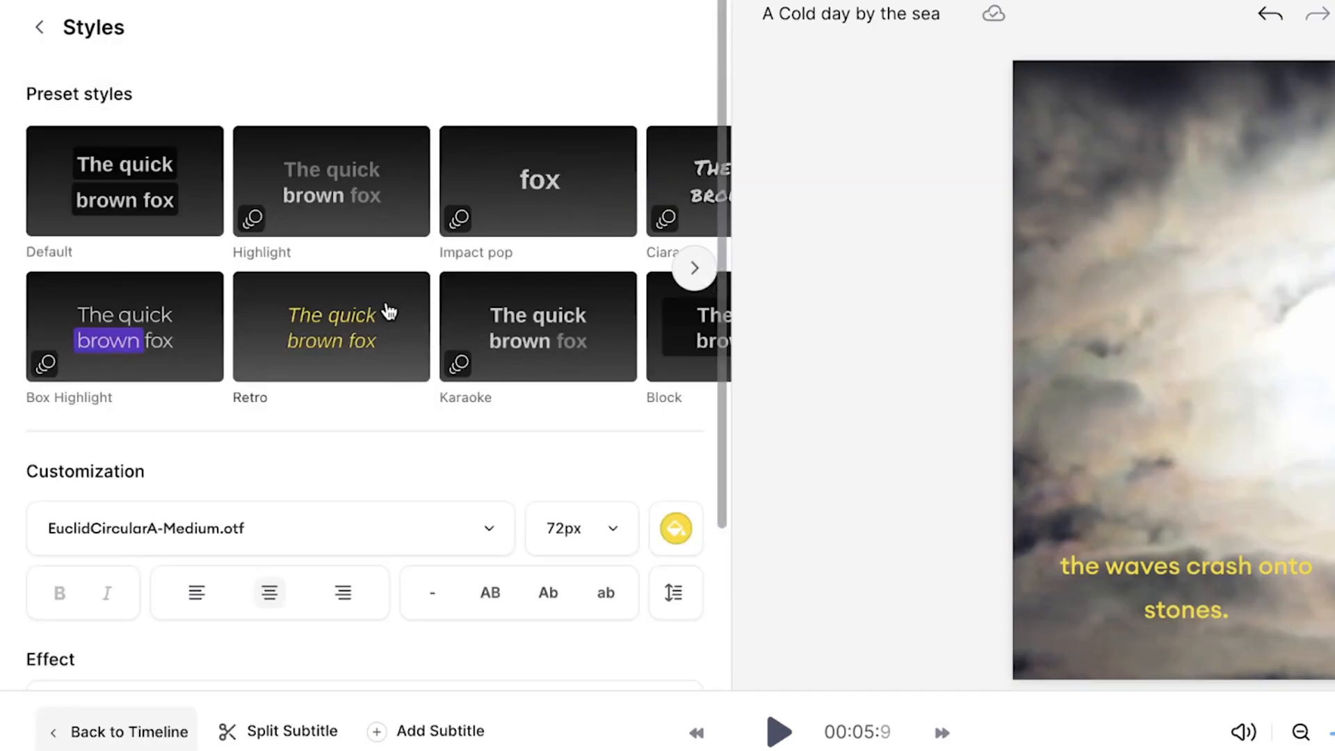
Apply the Block effect behind the yellow subtitles and bring up the export panel.
scroll("down", 3)
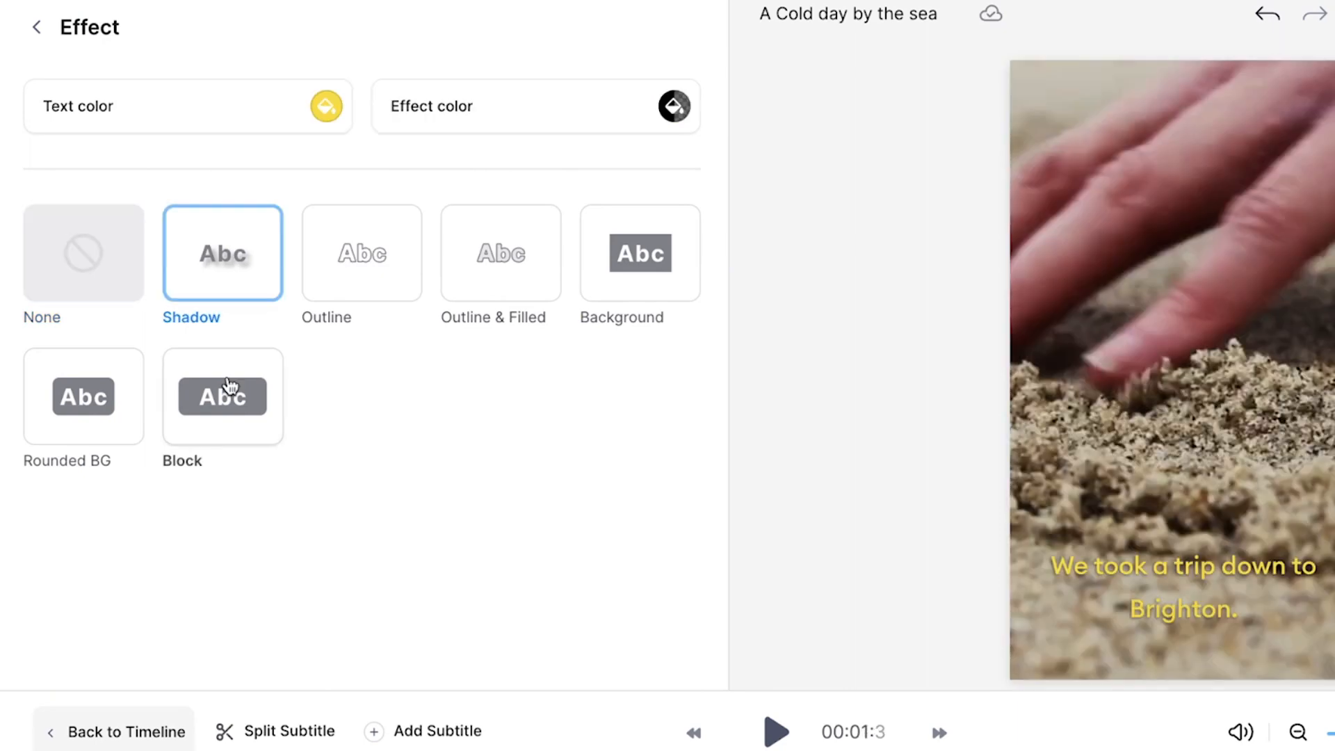
left_click(222, 395)
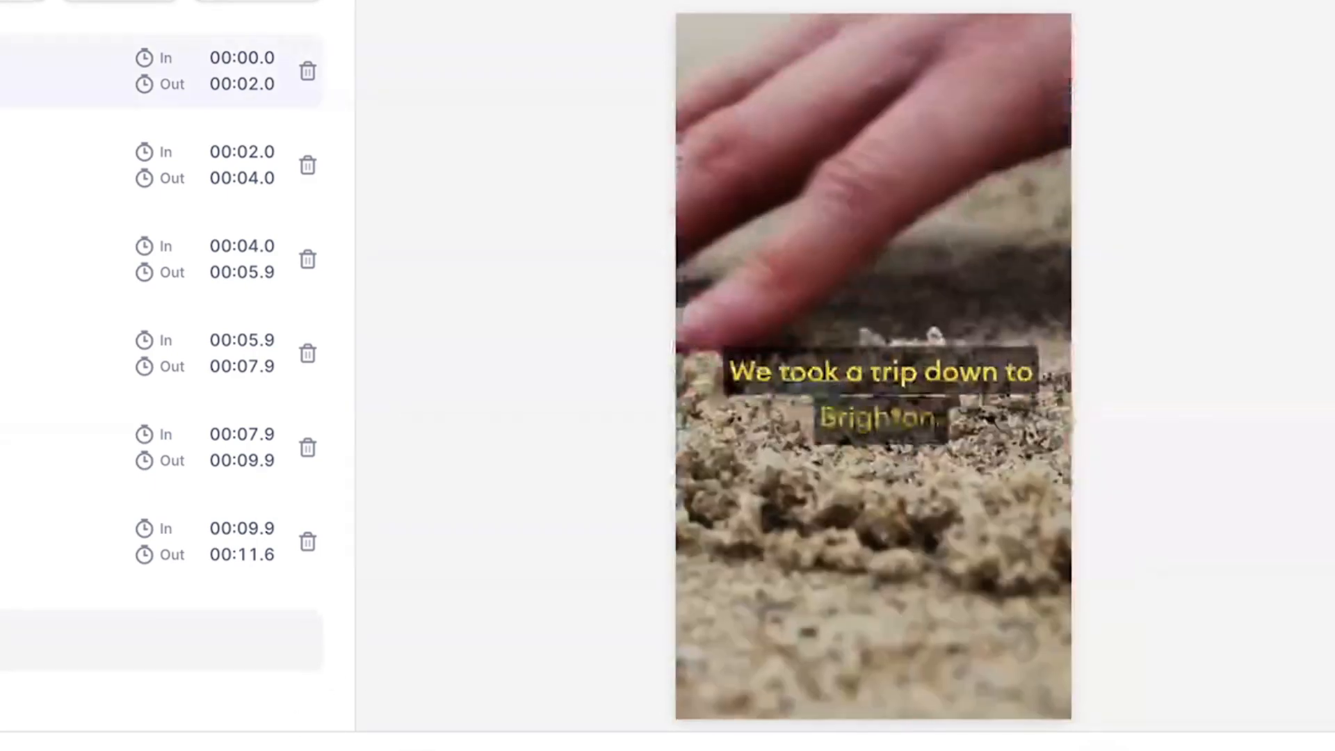
left_click(1267, 33)
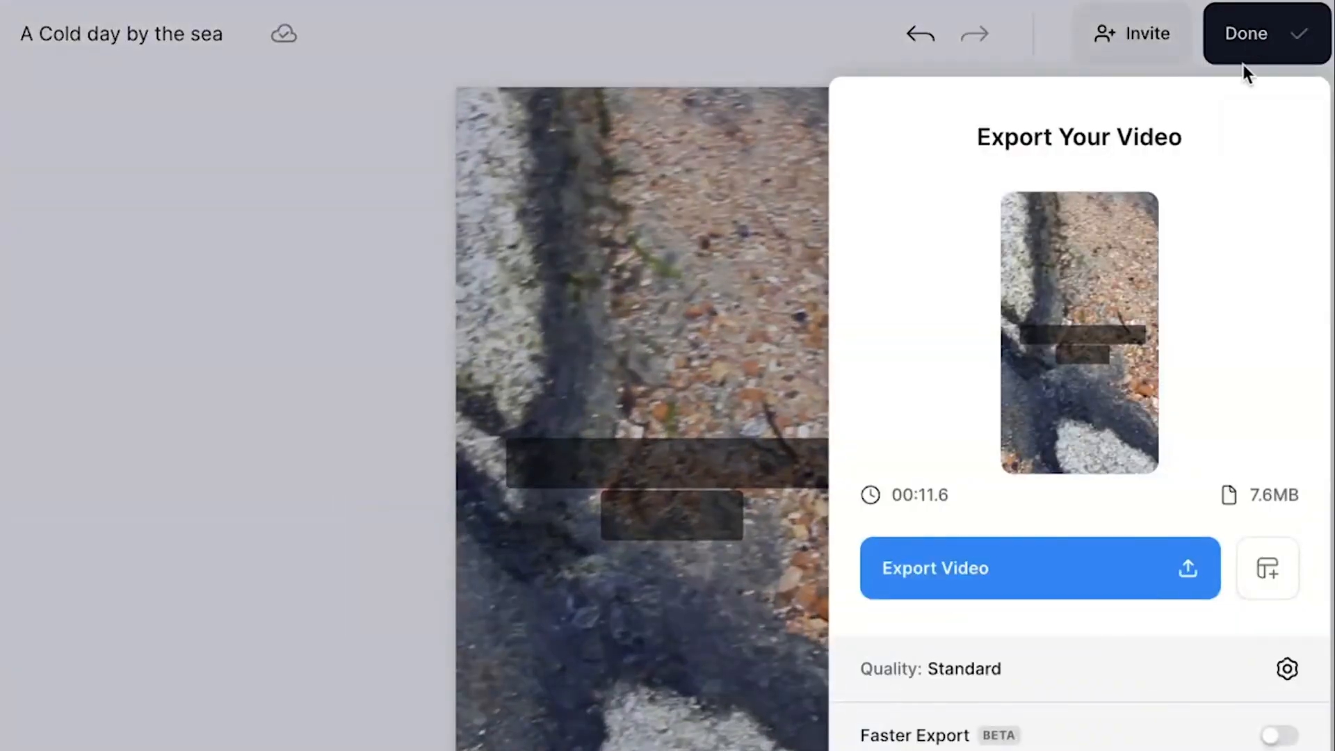
Export the video and reveal the MP4, MP3 and GIF download options.
left_click(1287, 668)
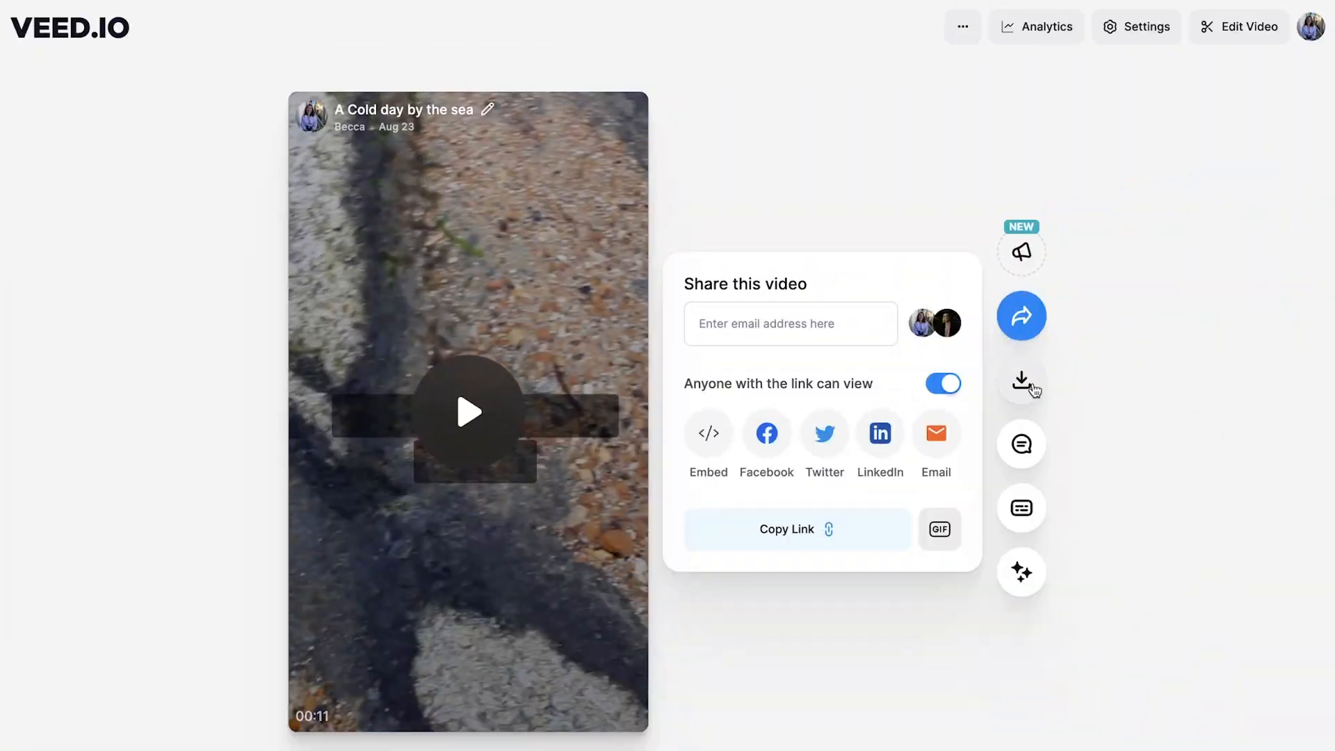
left_click(1021, 380)
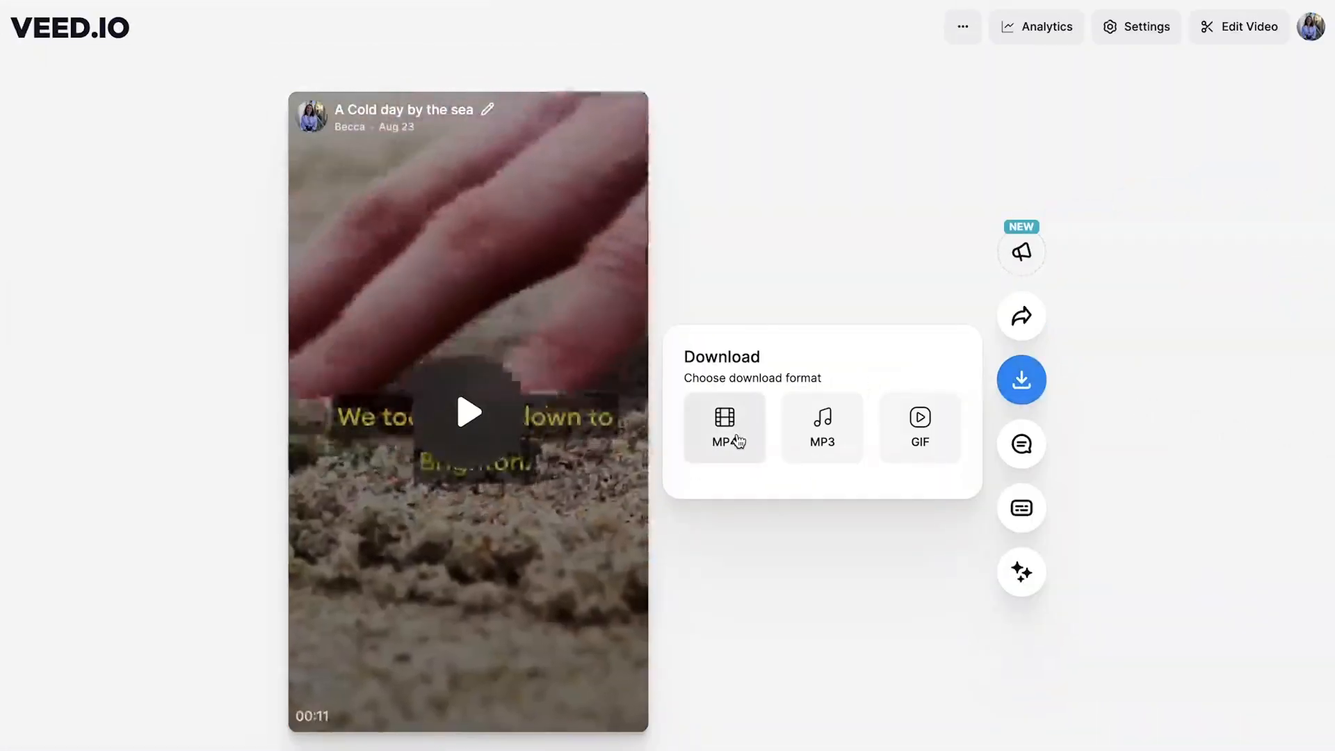